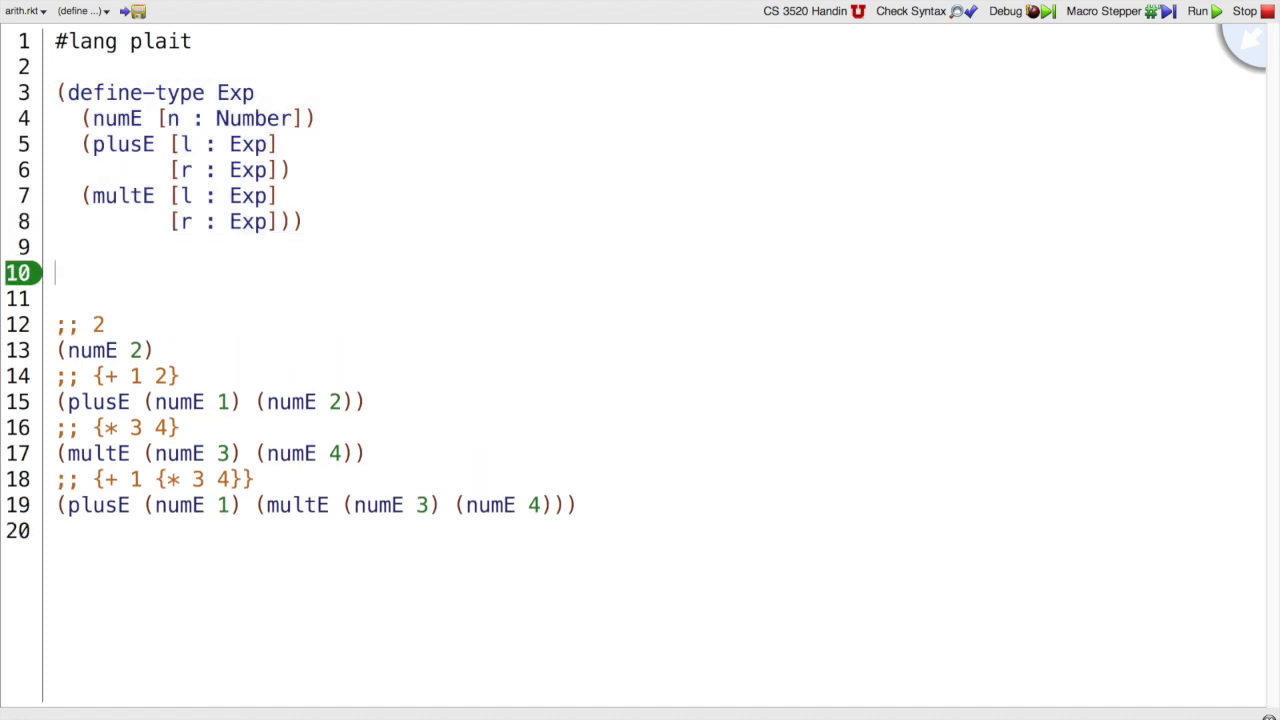
- Write the header (define (interp [e : Exp]) : Number ....) with a placeholder body
text((define (in)
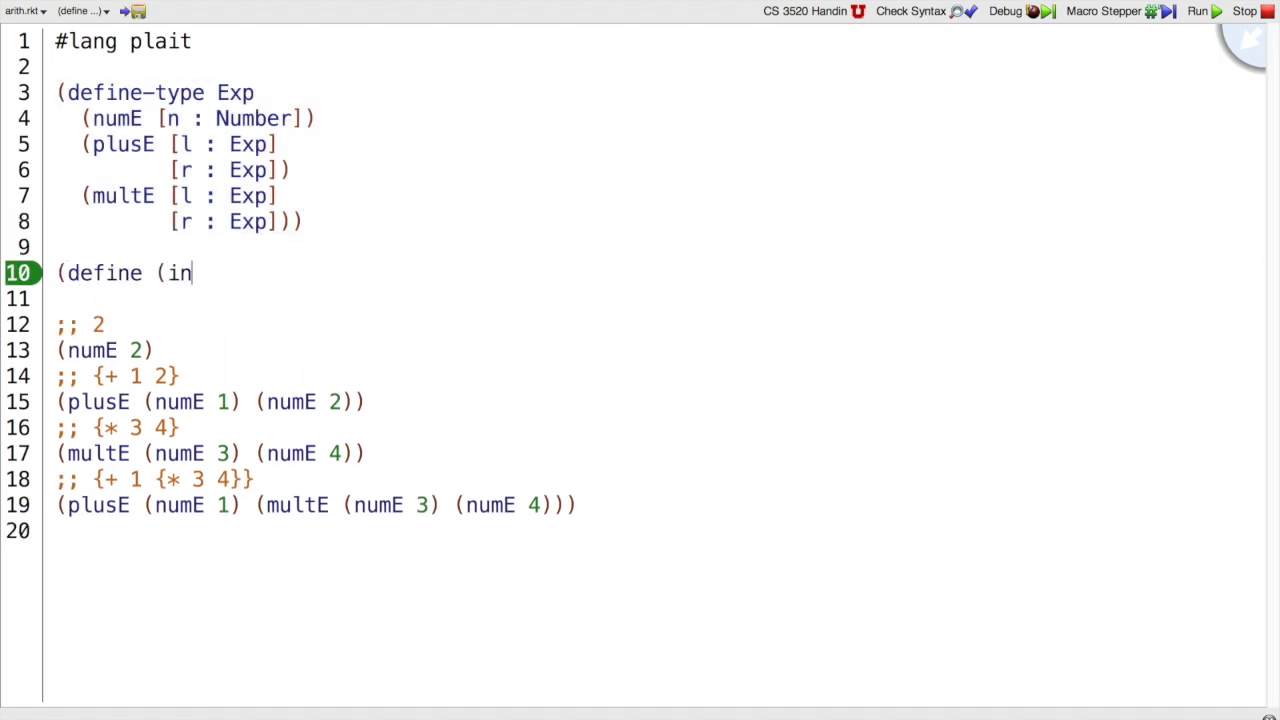
text(terp [e : Exp]) :)
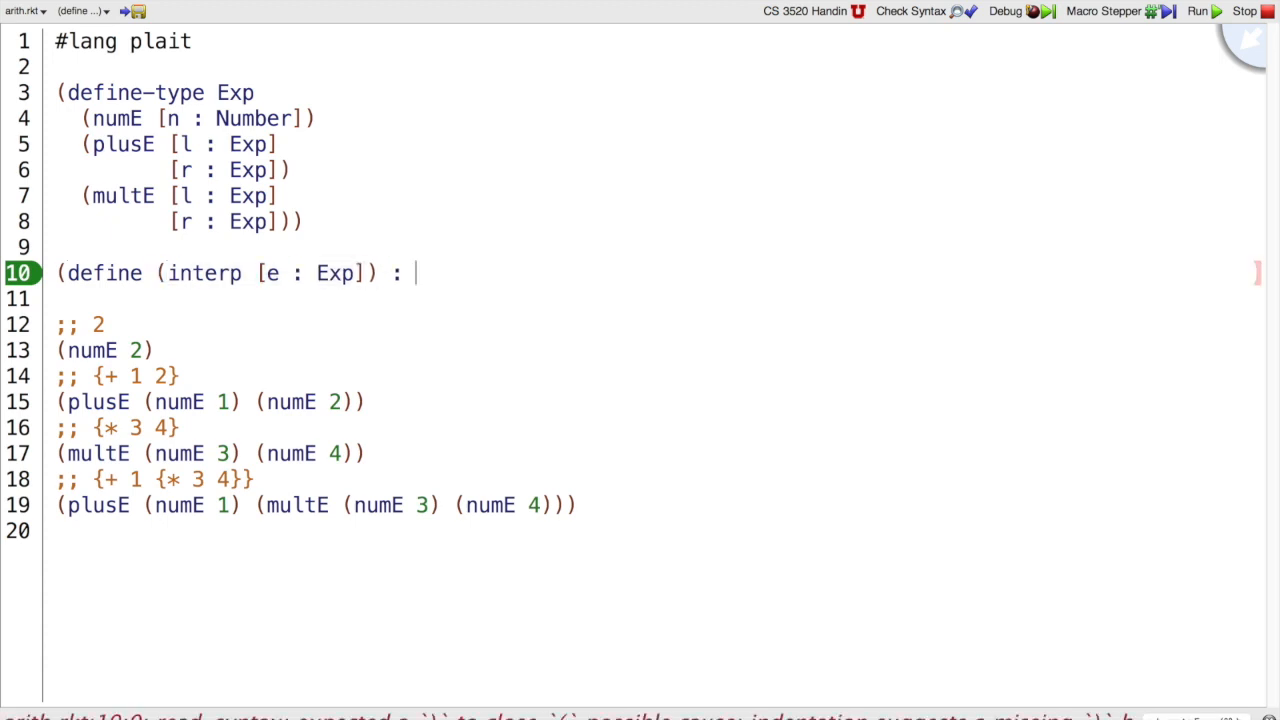
text(Number)
text(....))
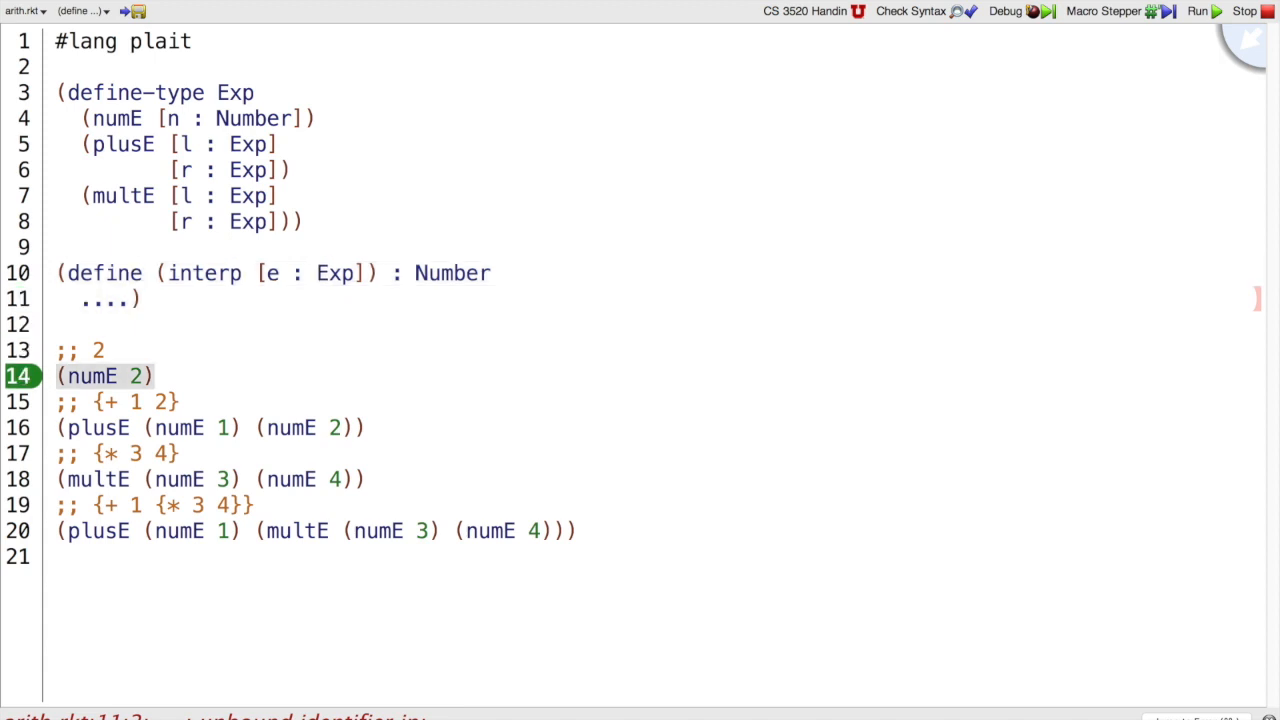
- Wrap the four examples as (test (interp ...) ...) expecting 2, 3, 12 and 13
text((test (interp)
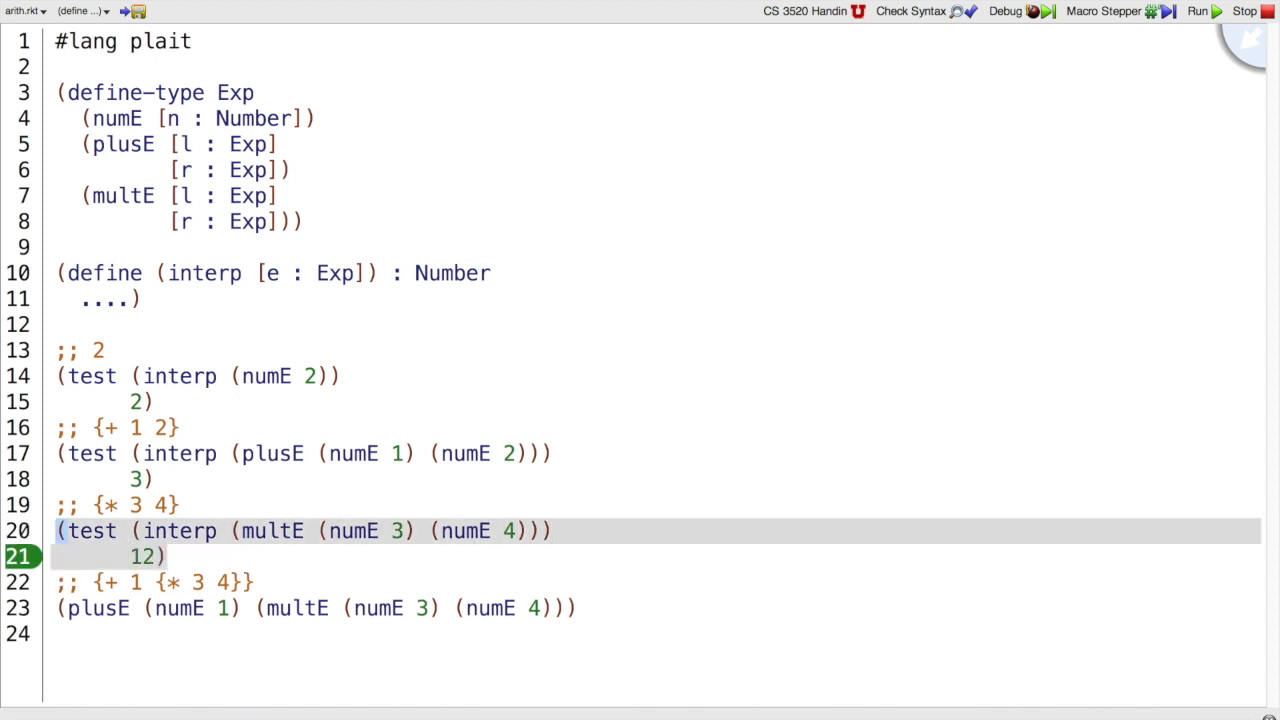
text(interp)
click(655, 634)
text(13))
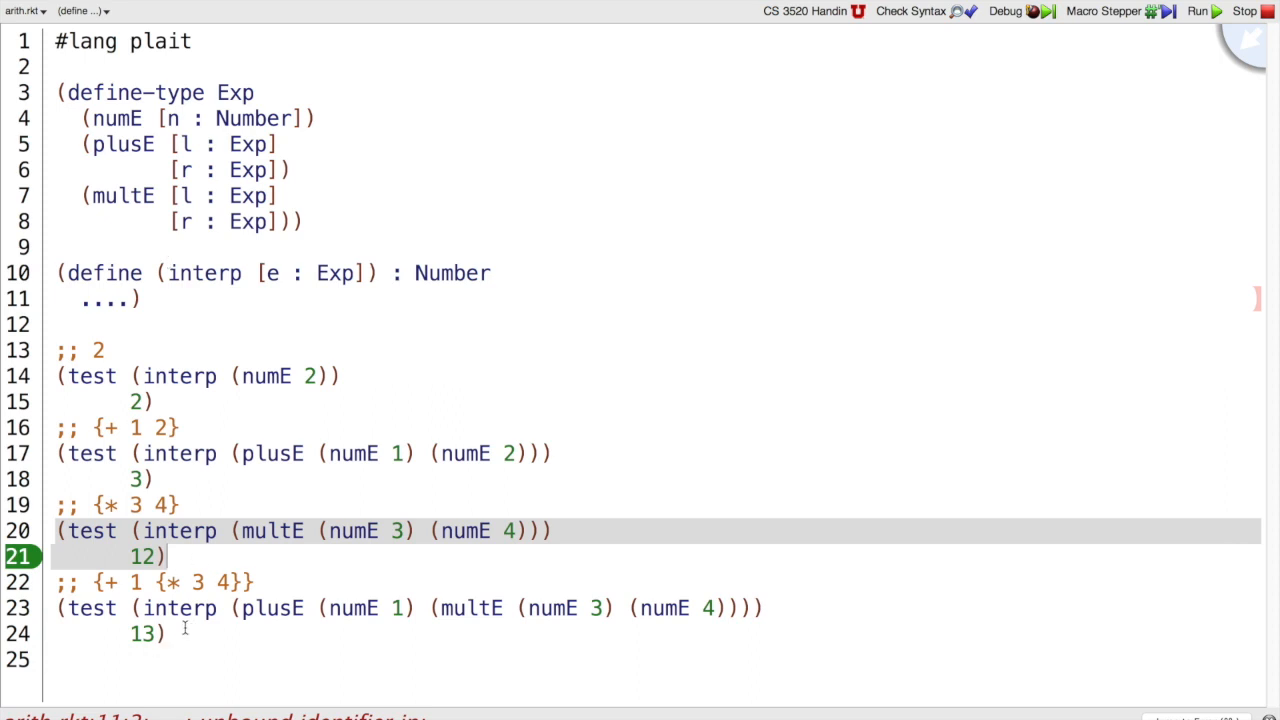
click(518, 273)
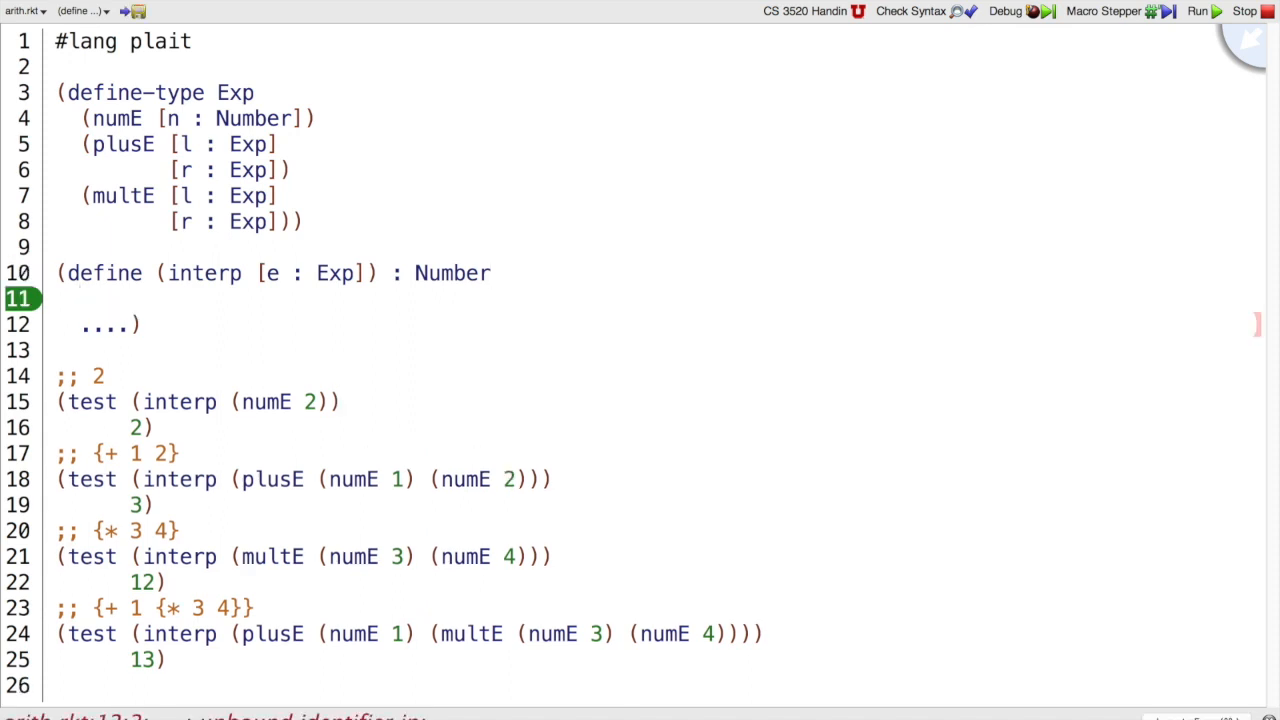
- Type (type-case Exp e ...) with numE, plusE (l r) and multE (l r) clauses using placeholder dots
text((type-case Exp e)
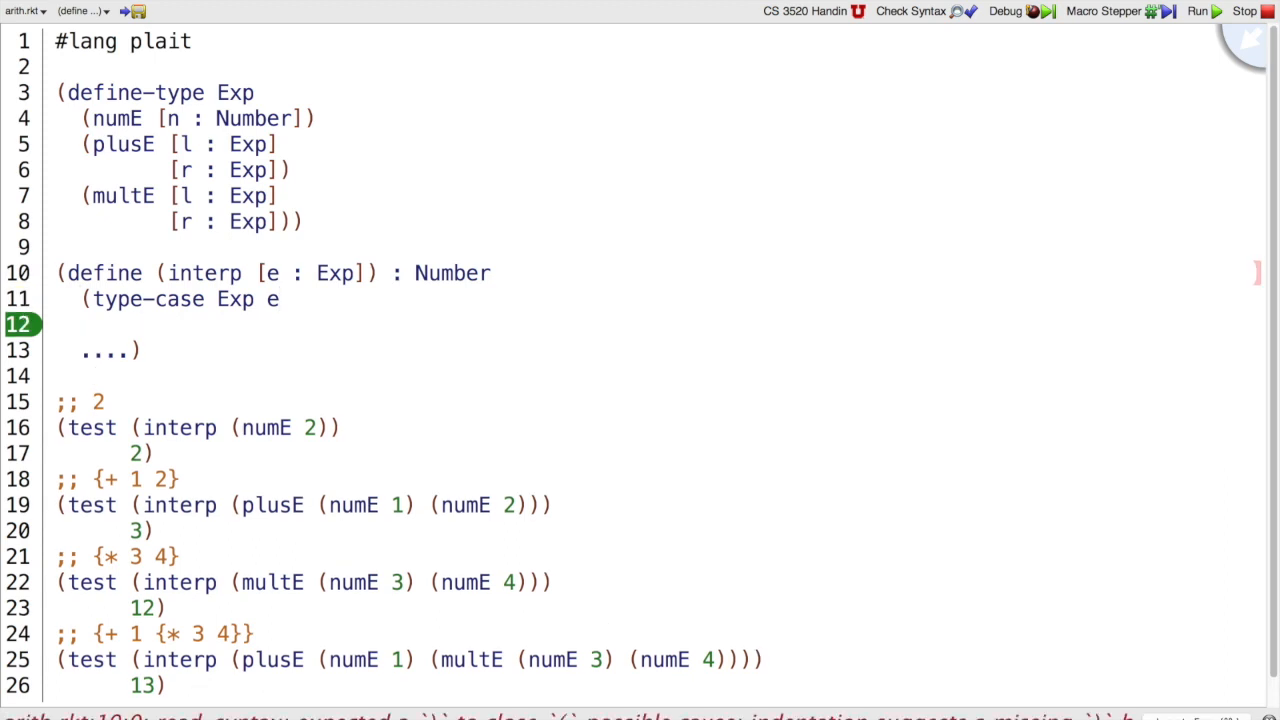
text([(numE e)
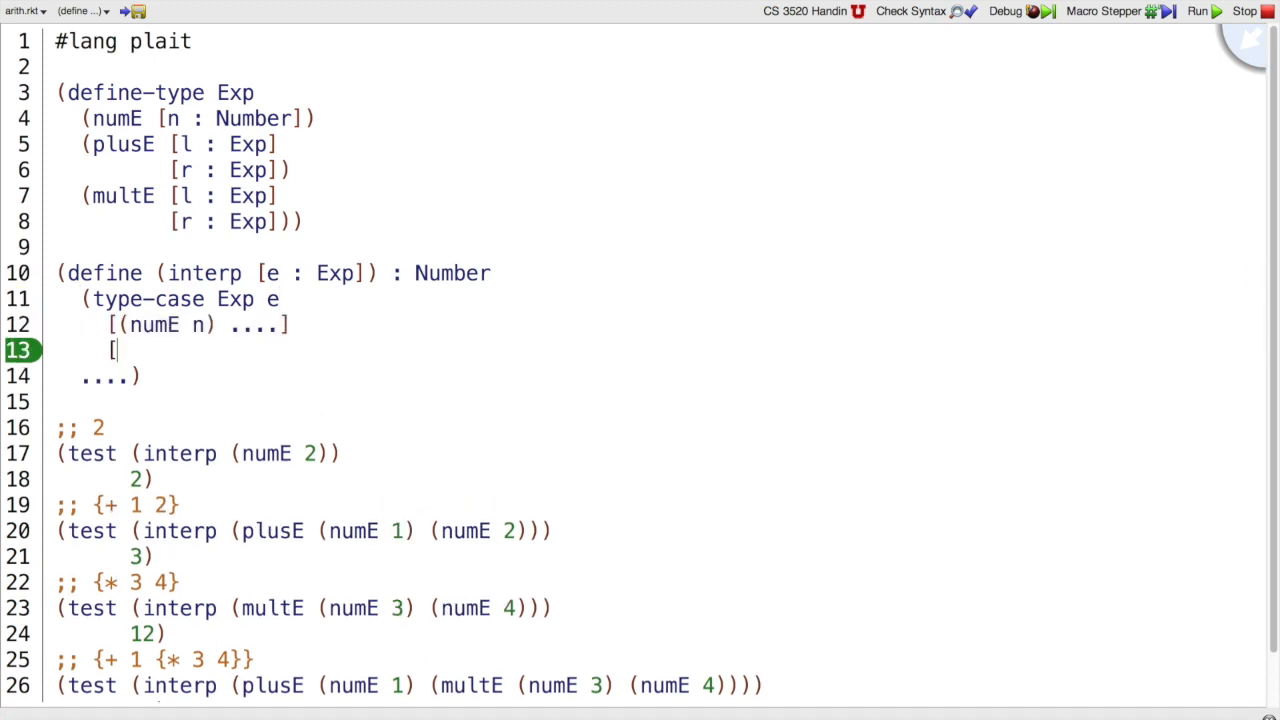
text((plusE)
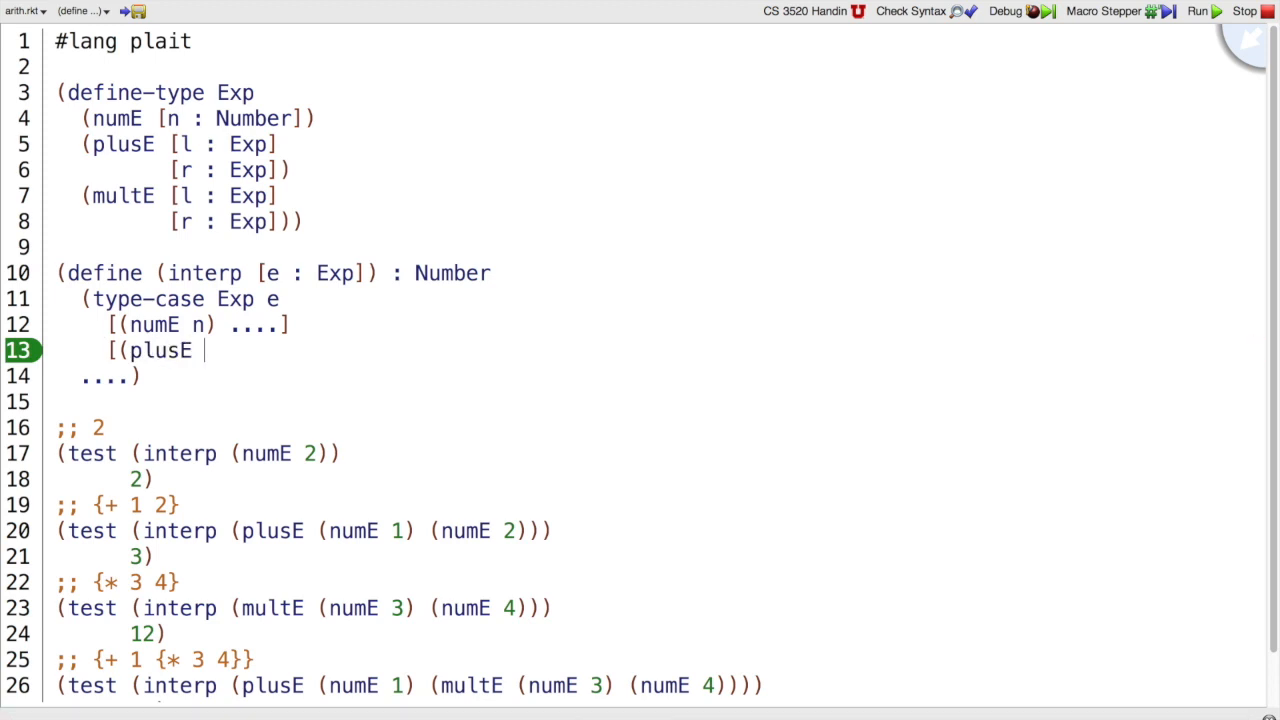
text(l r) .)
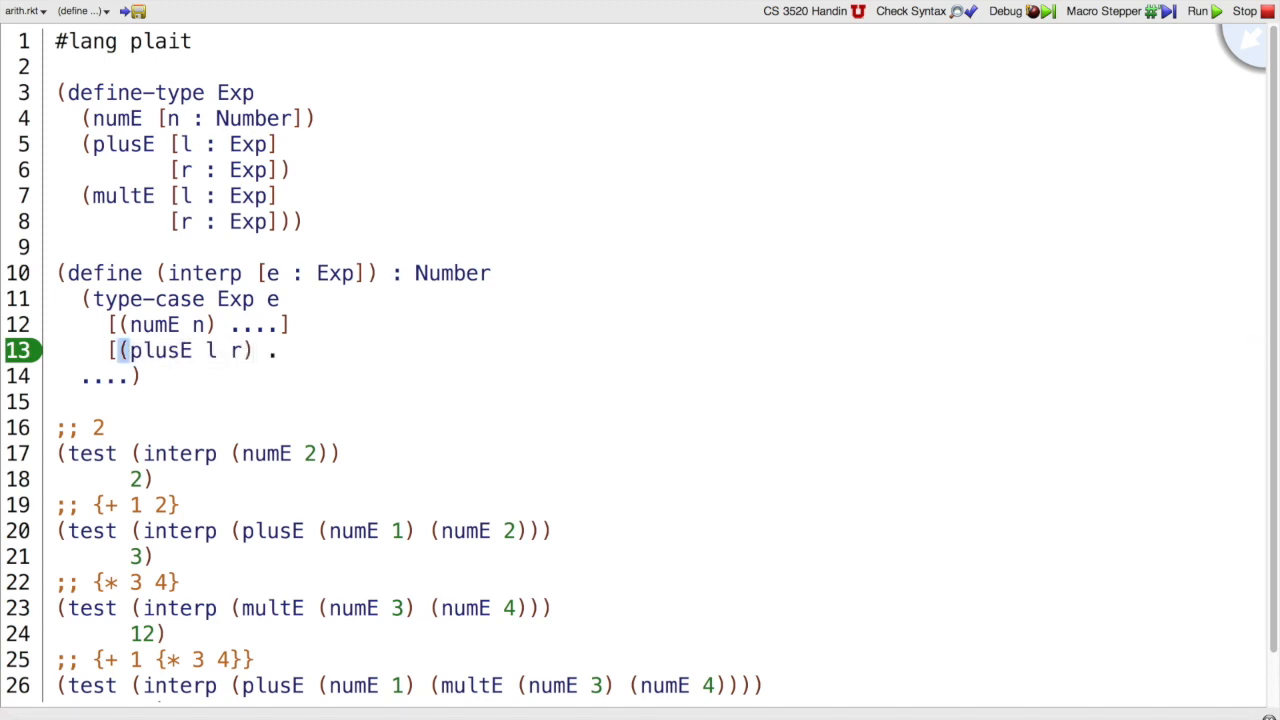
text(...)
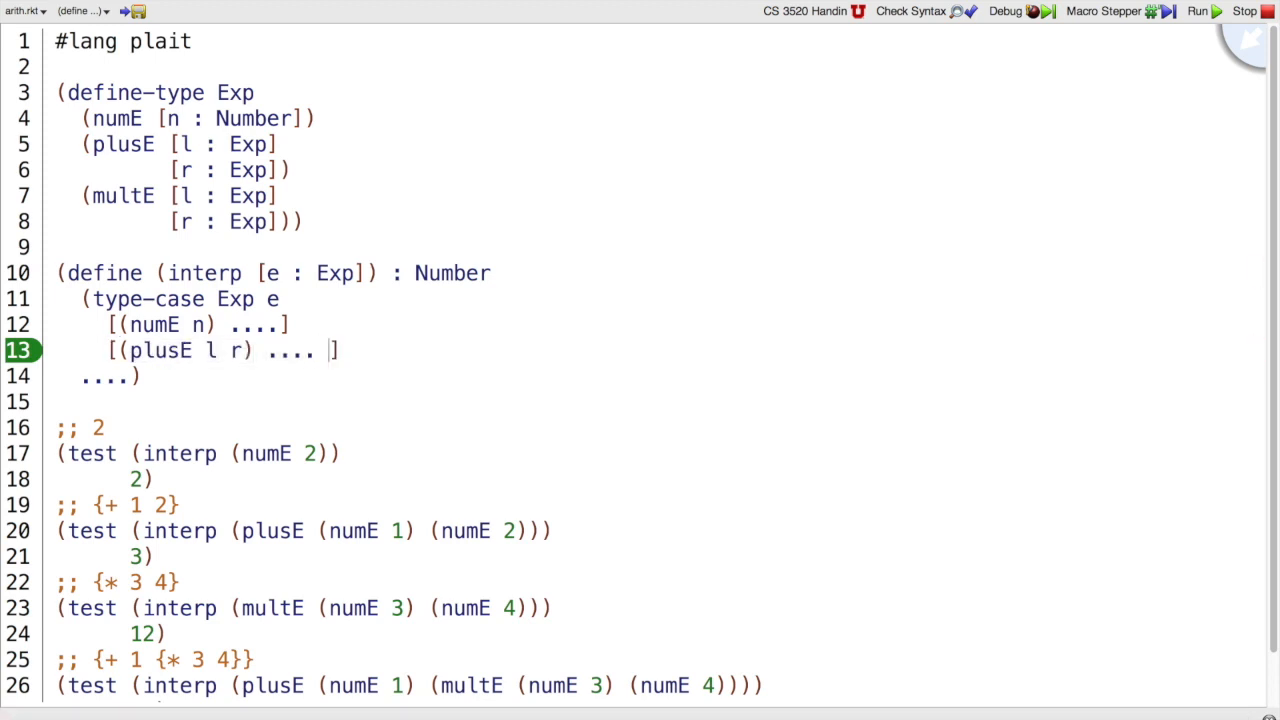
text(l .... ...)
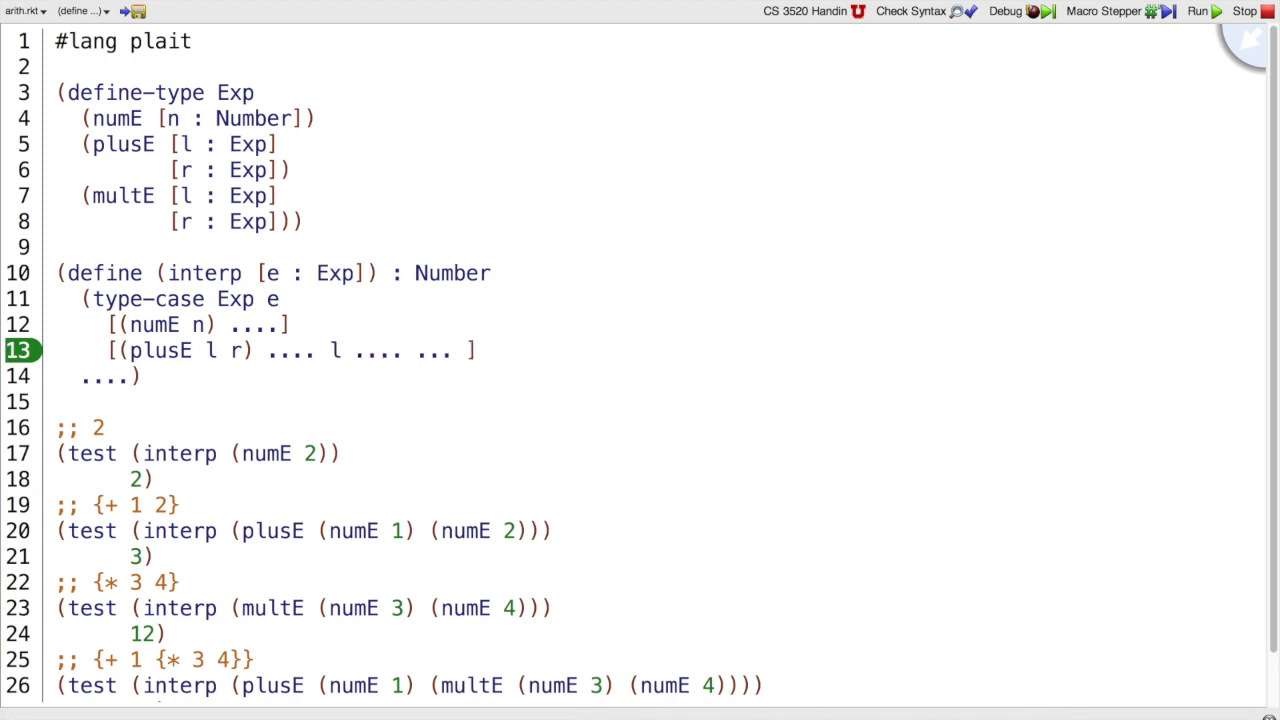
text(n)
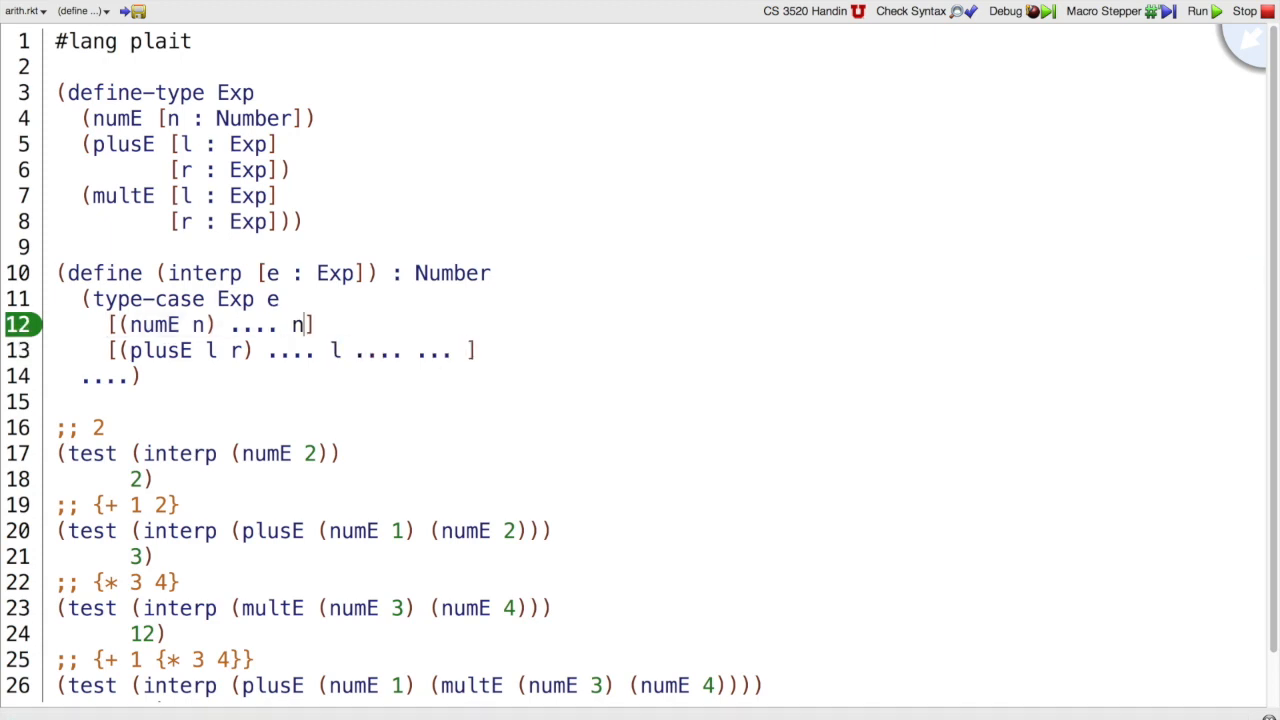
text(....)
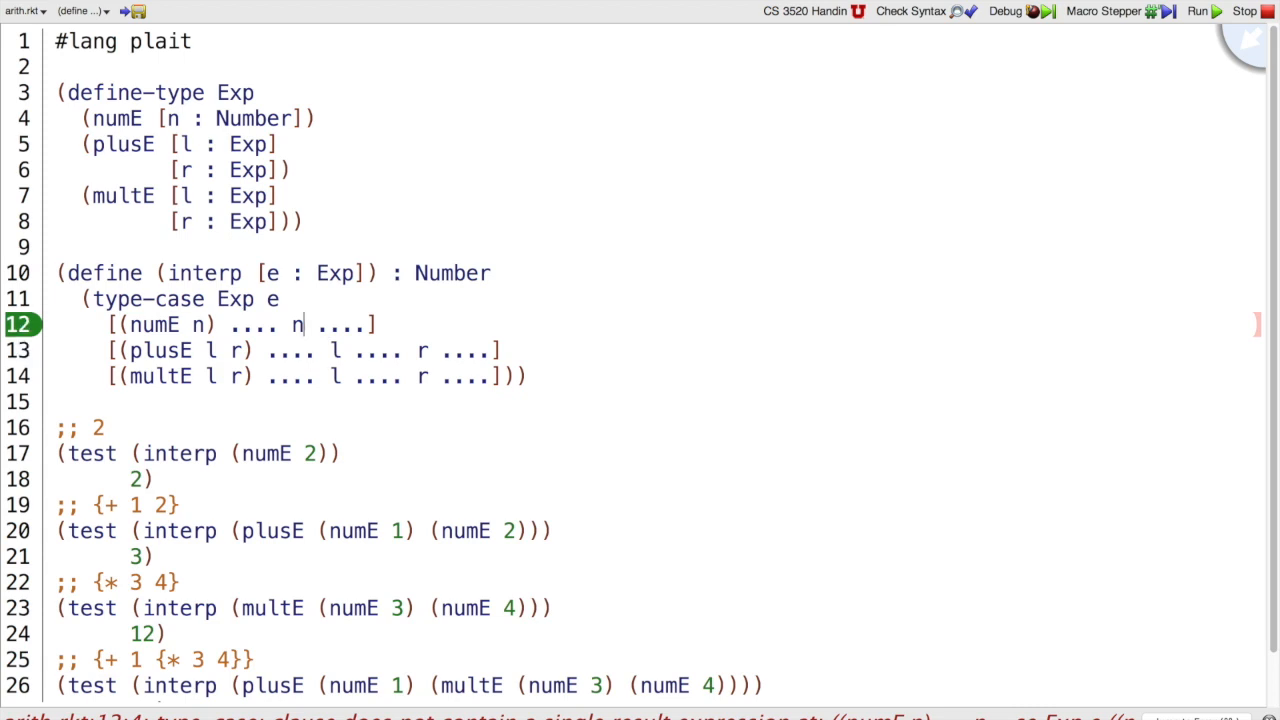
- Replace l and r in the plusE and multE clauses with (interp l) and (interp r)
double_click(297, 324)
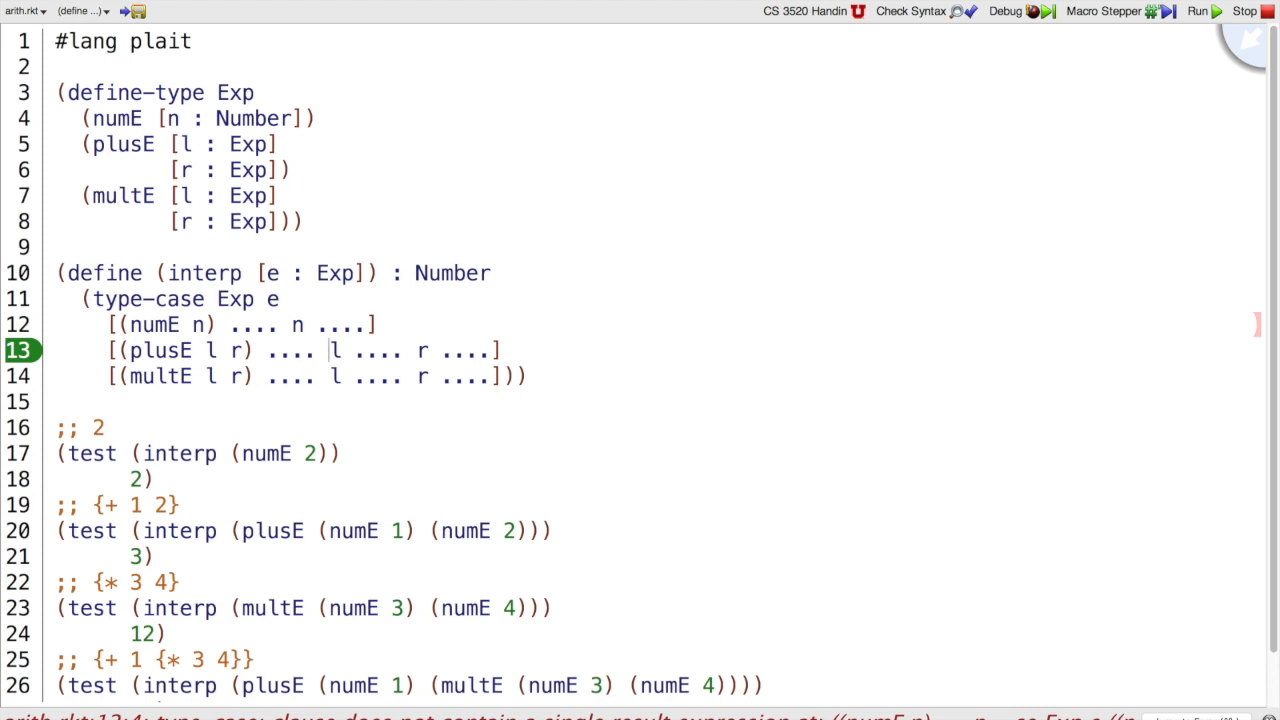
text((interp l)
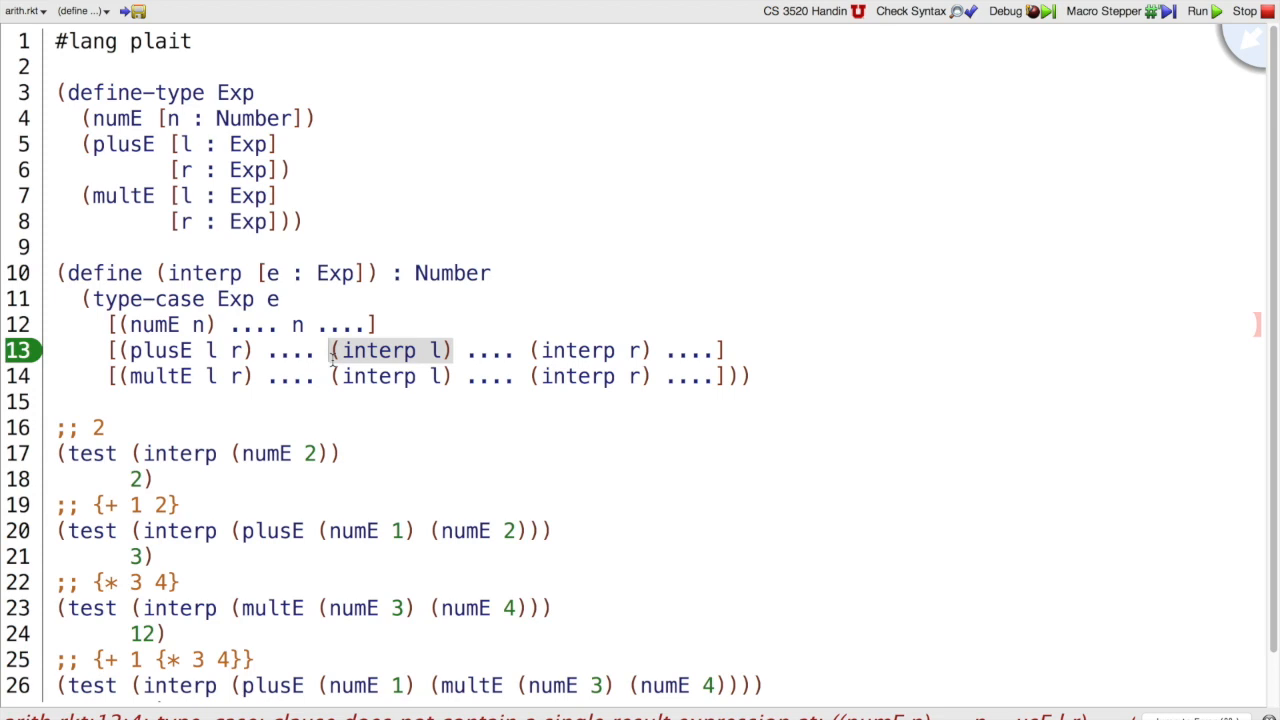
mouse_move(327, 401)
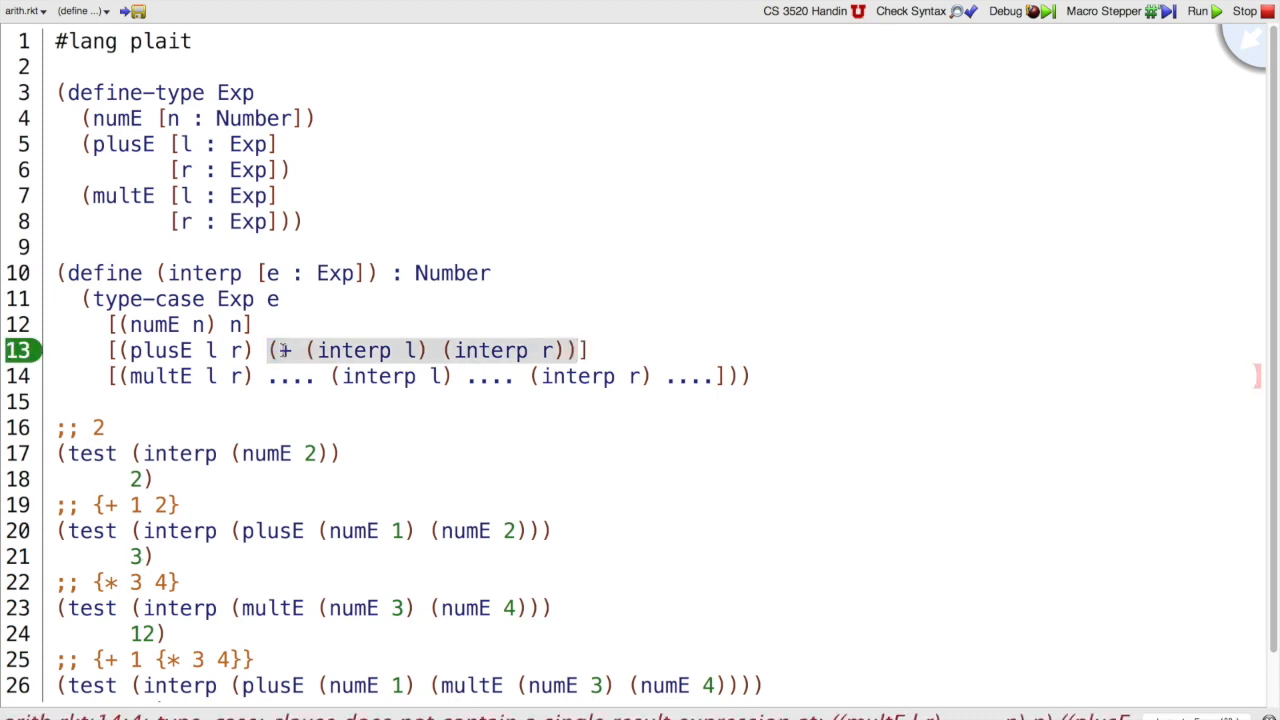
- Fill the clauses with n, (+ ...) and (* ...), then run the file so the tests pass
double_click(292, 376)
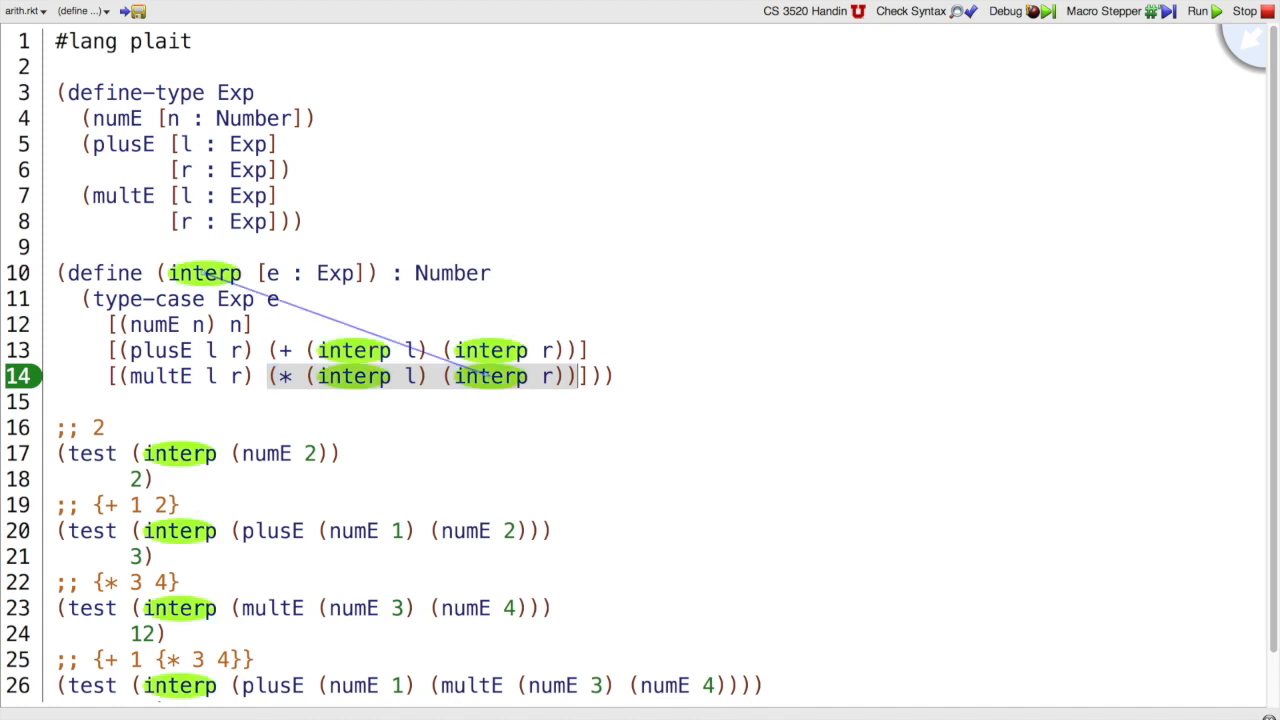
click(1196, 11)
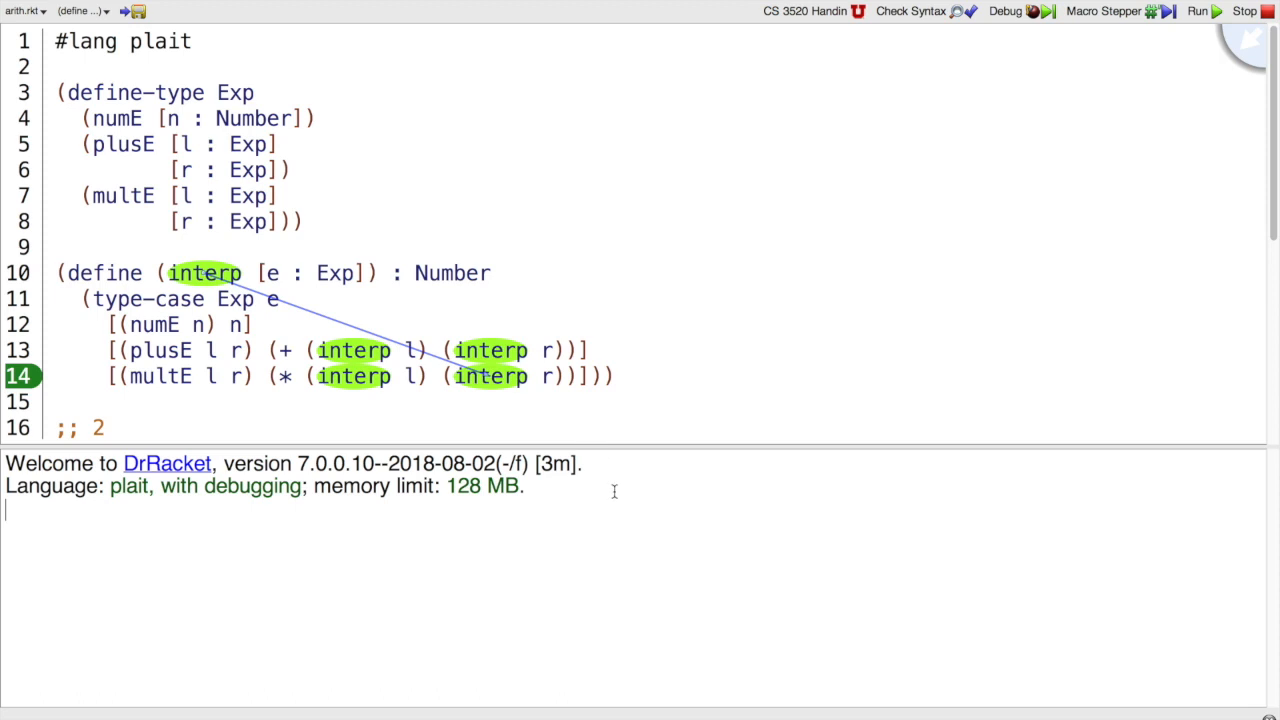
click(1197, 11)
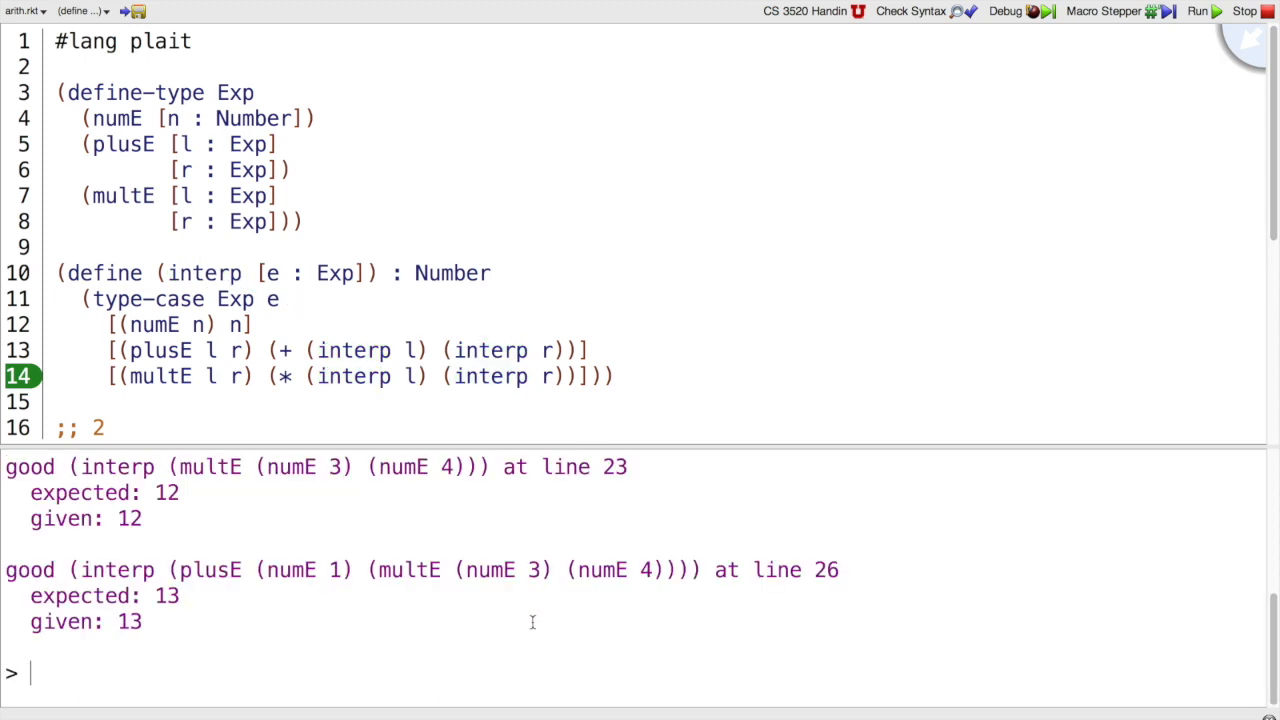
- Evaluate (interp (plusE (numE 1/2) (numE 3+4i))) at the REPL, then highlight the interp definition
text((interp ()
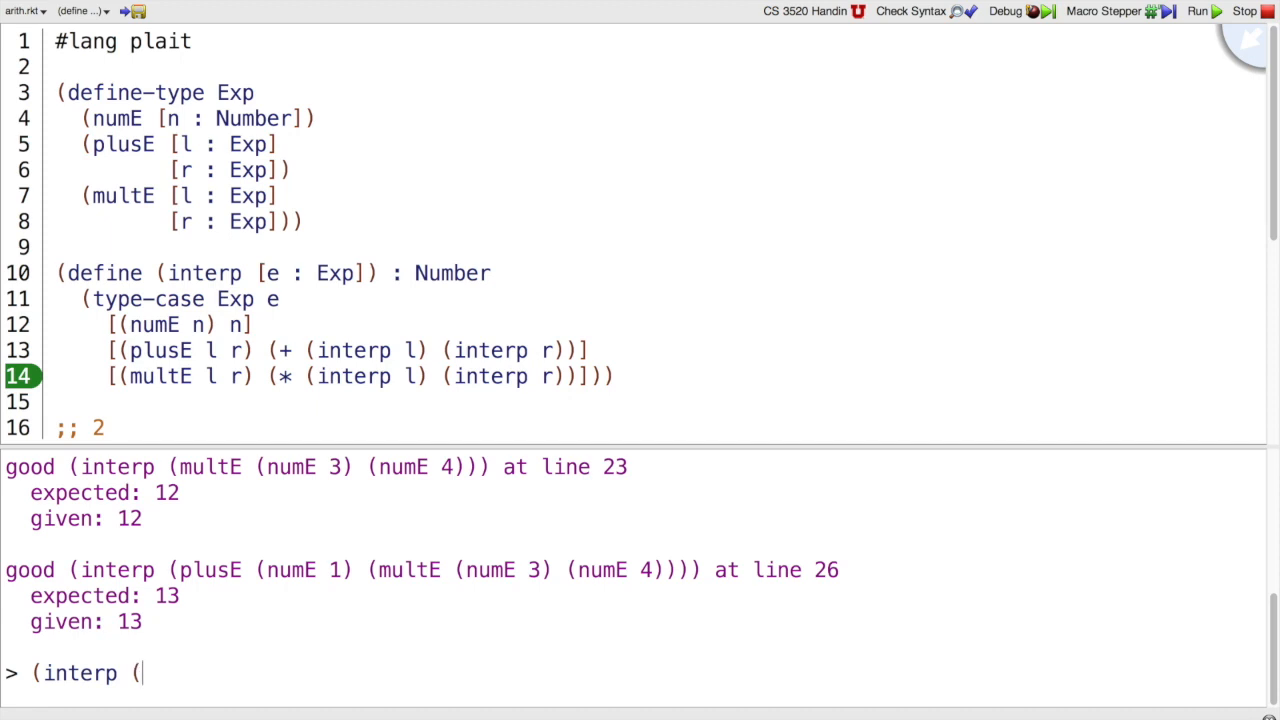
text(plusE)
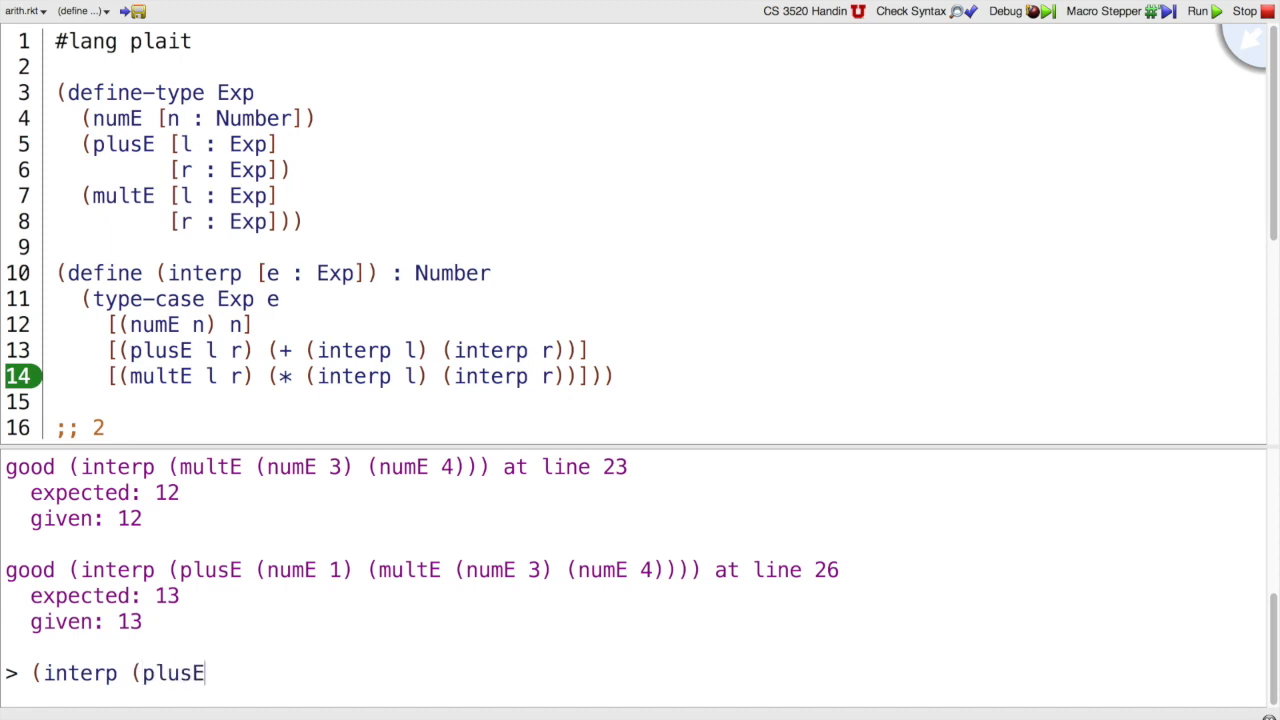
text((numE)
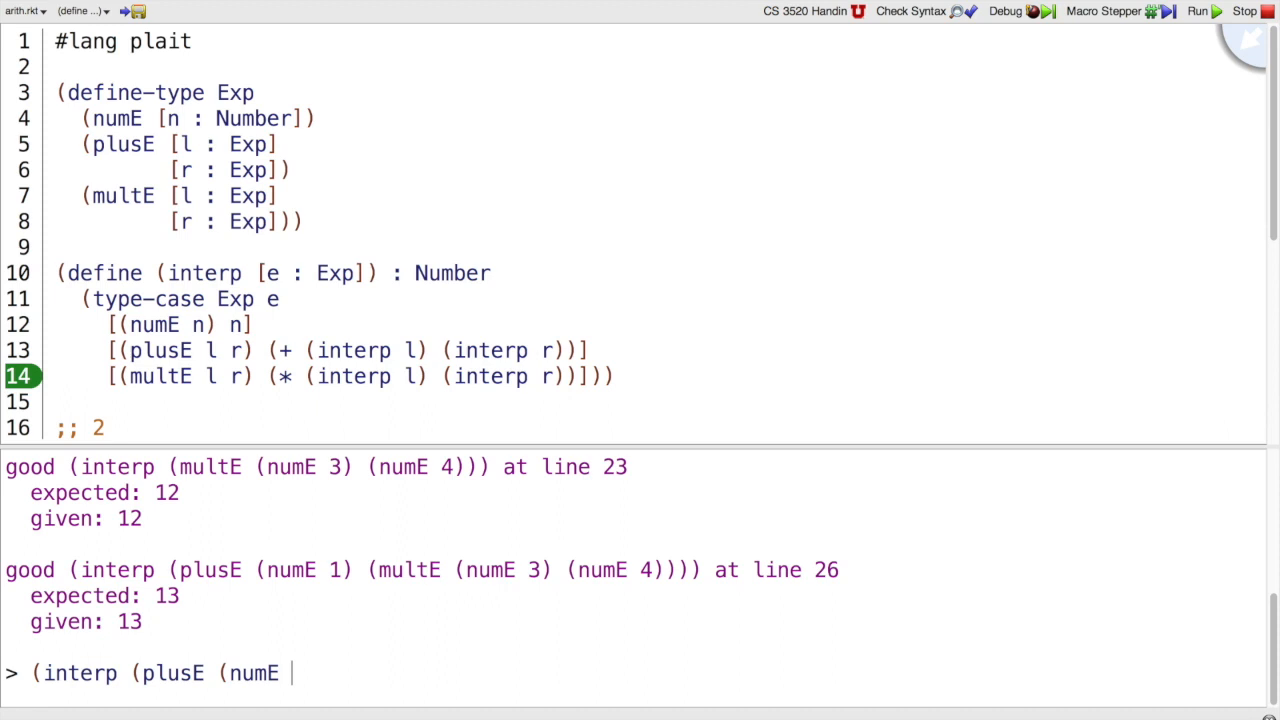
text(1/2))
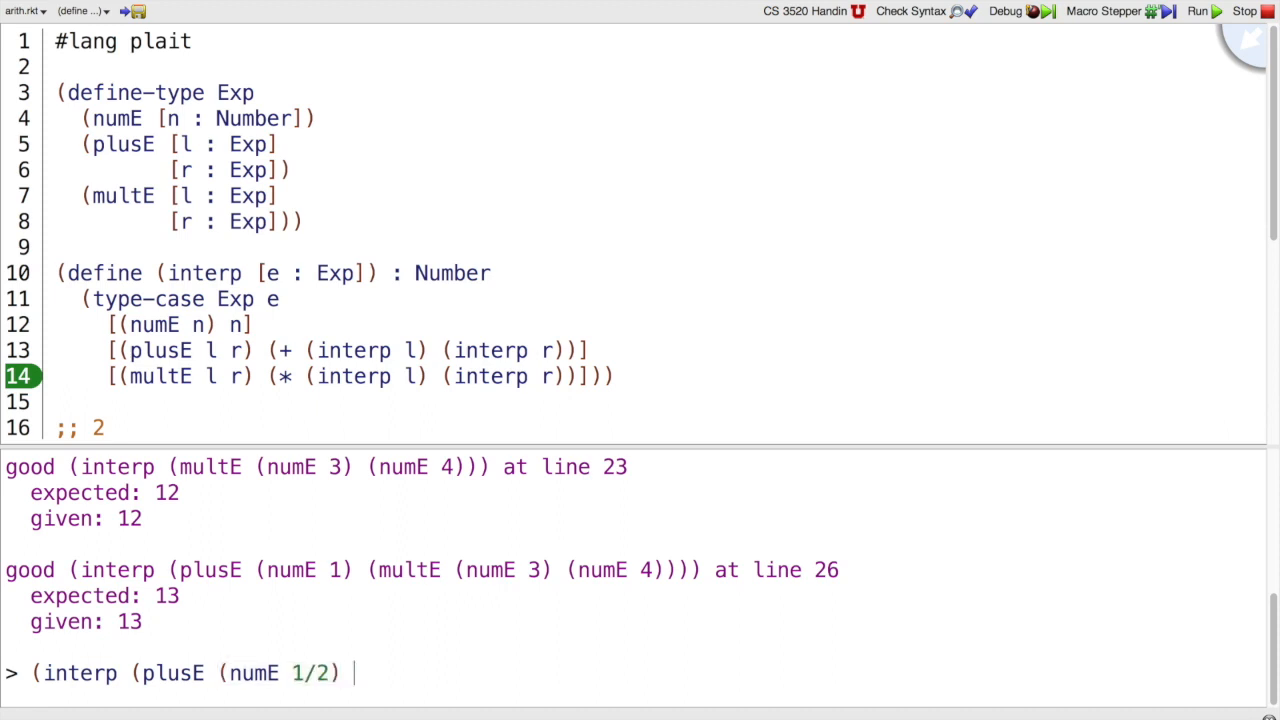
text((numE)
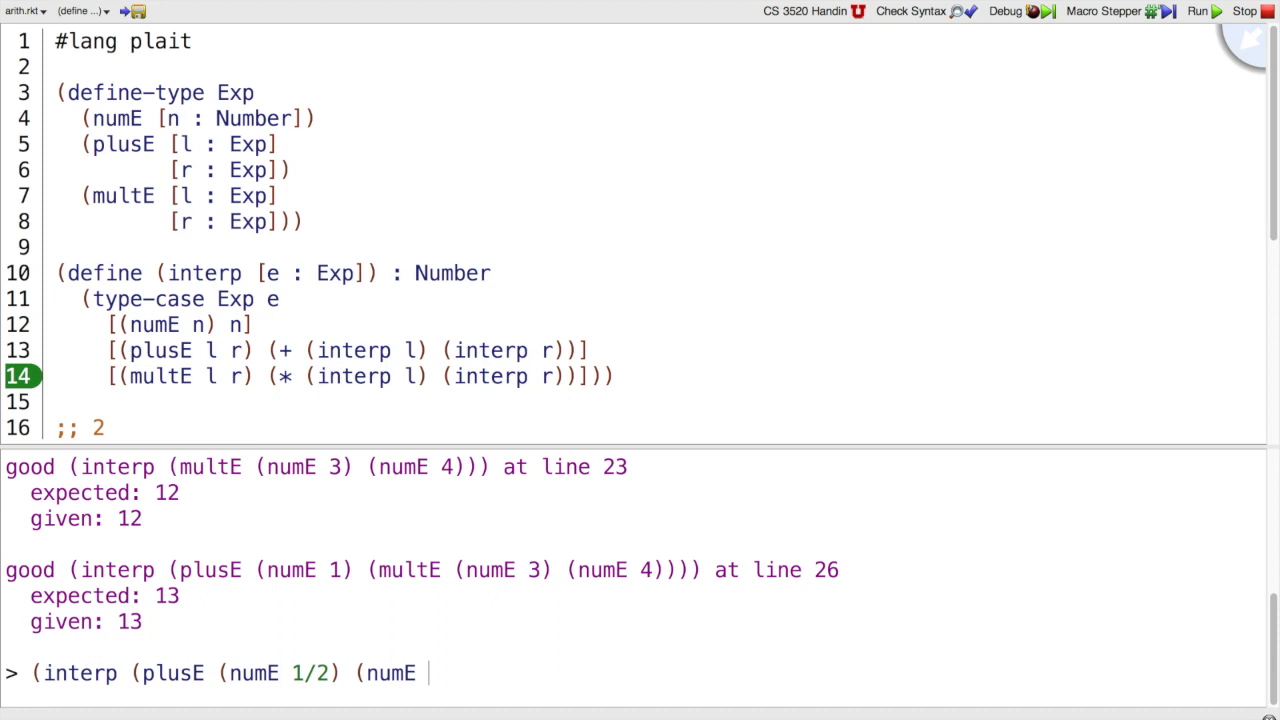
text(3+4i)))
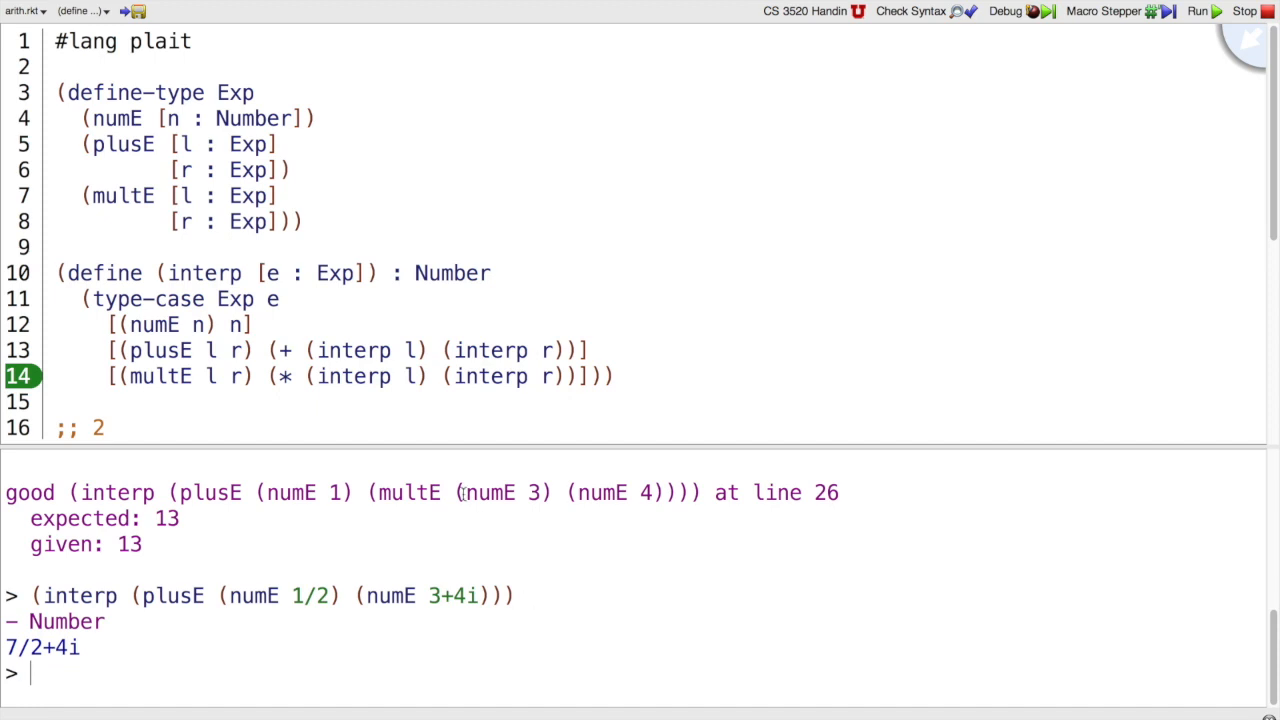
drag(58, 273, 617, 376)
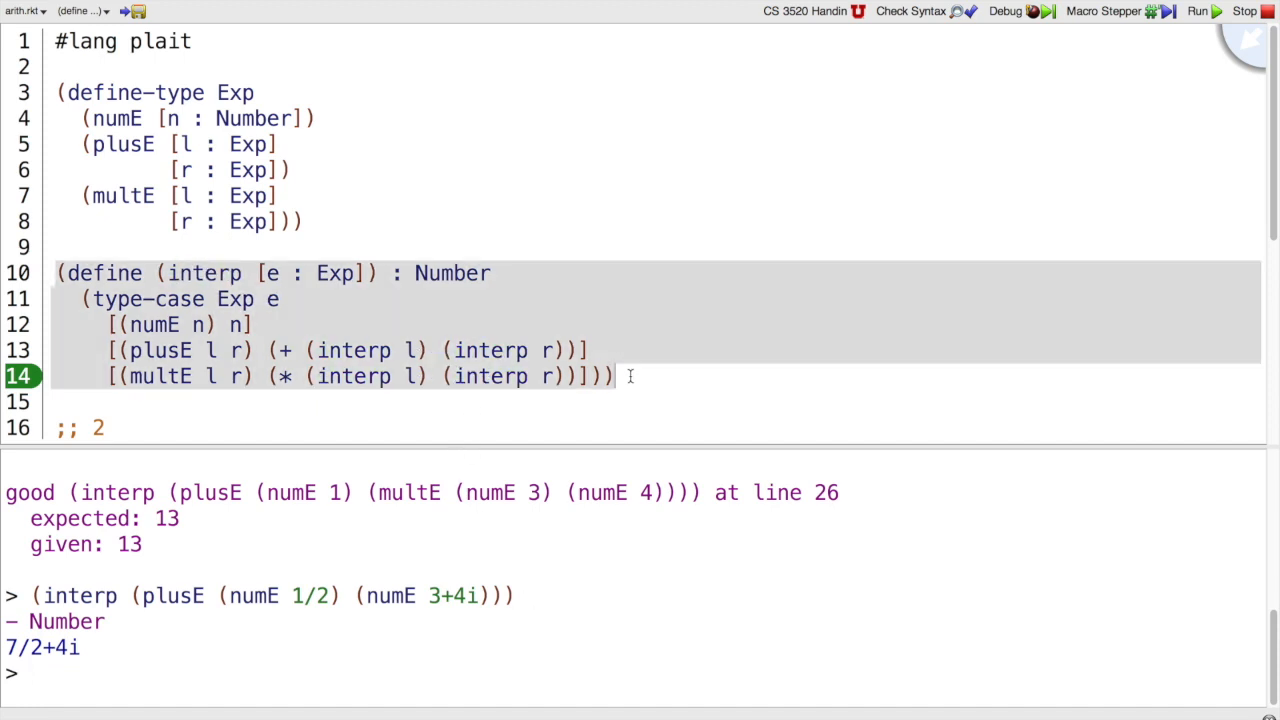